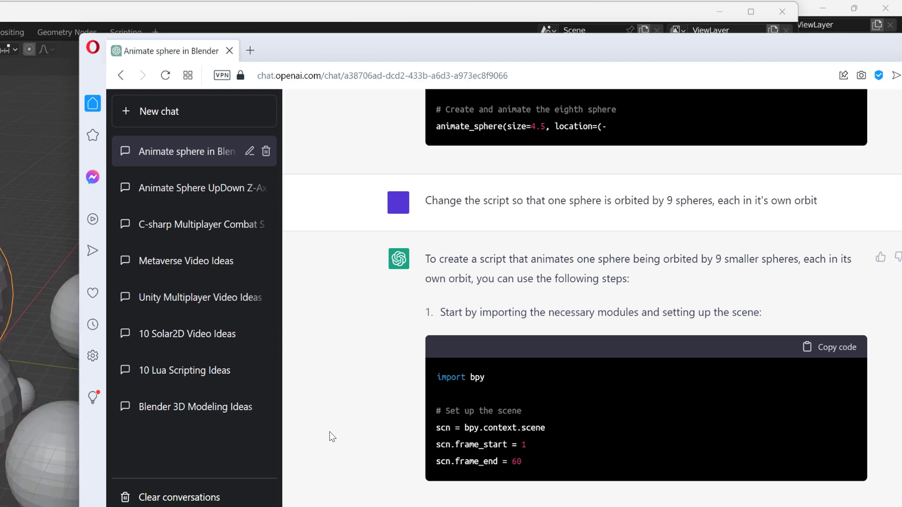
Step: Scroll the ChatGPT reply down to the code creating the central sphere and animate_sphere calls
scroll(down, 3)
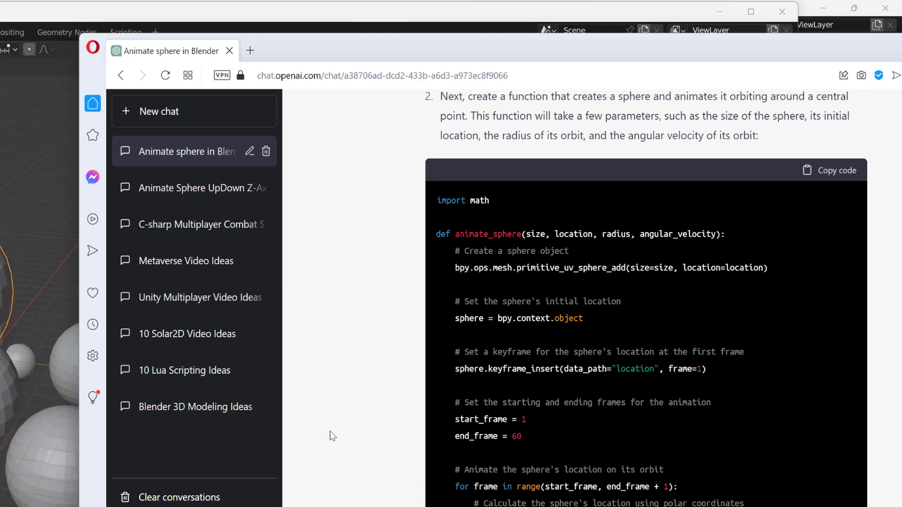
scroll(down, 3)
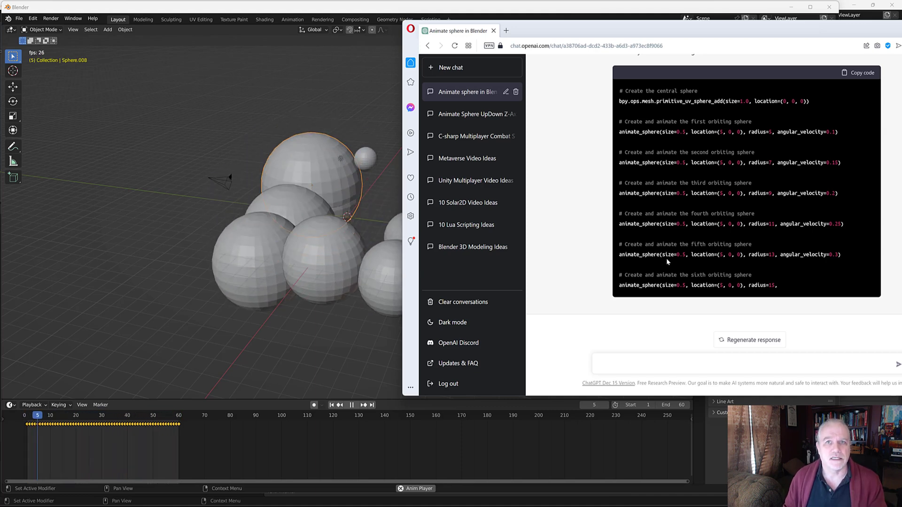
Step: In Blender's Text Editor, change the last comment from 'sixth' to 'ninth' orbiting sphere
click(428, 16)
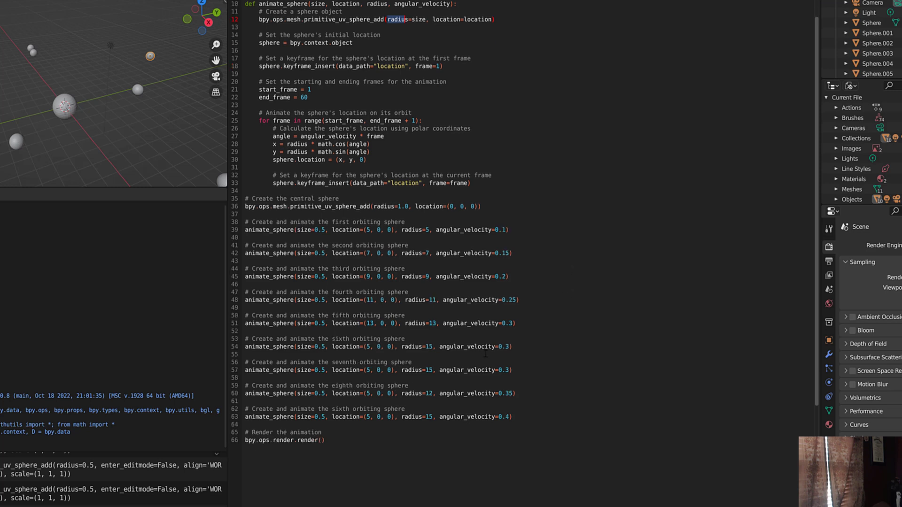
double_click(340, 410)
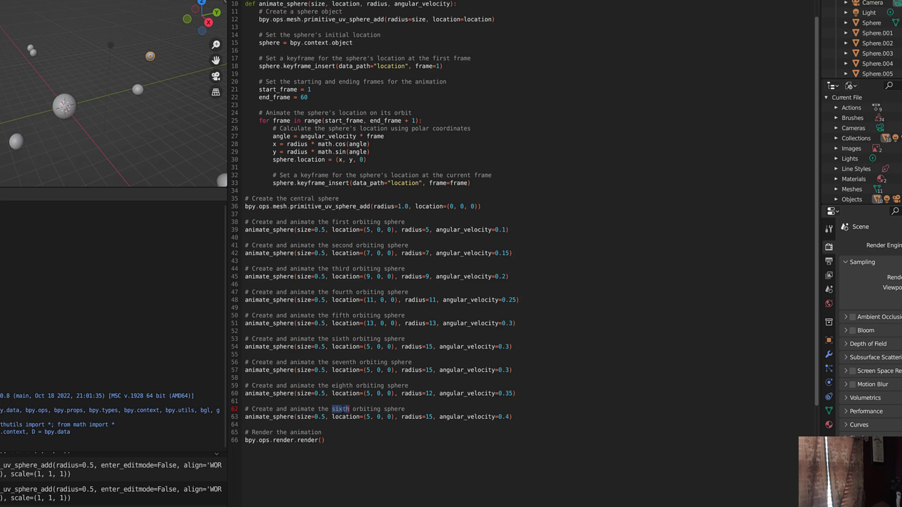
text(ninth)
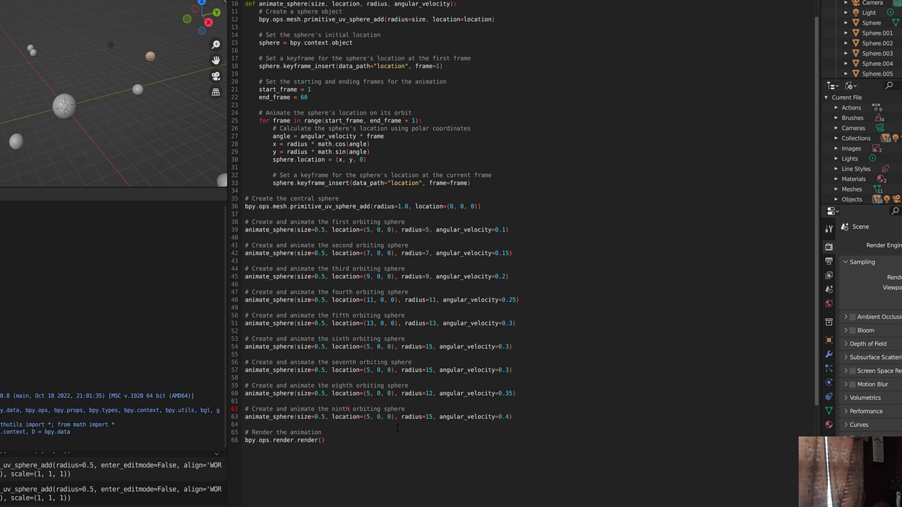
mouse_move(492, 423)
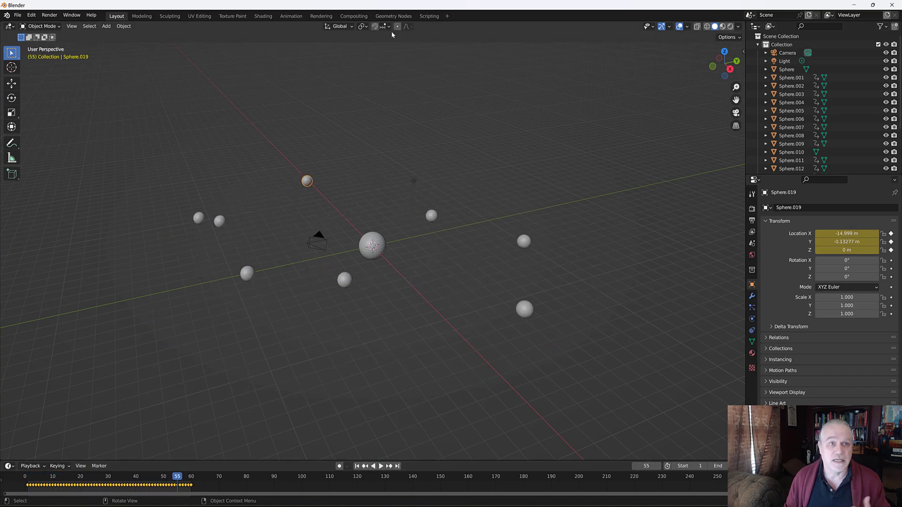
Step: Switch back to the Scripting workspace, then return to Layout to view the animated spheres
click(429, 16)
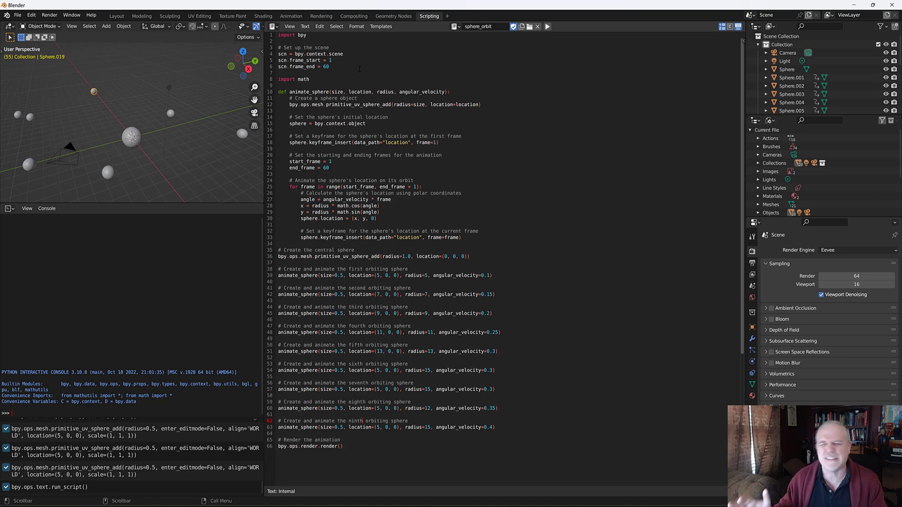
click(115, 15)
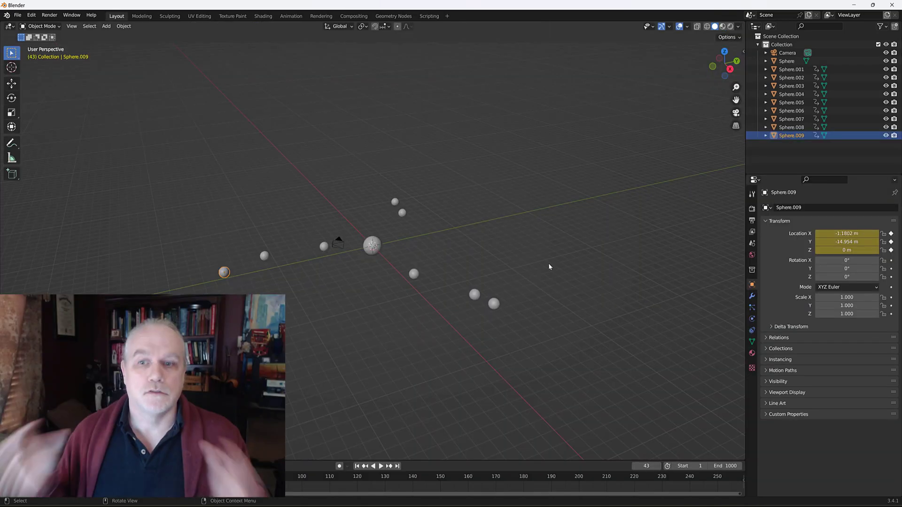
mouse_move(546, 263)
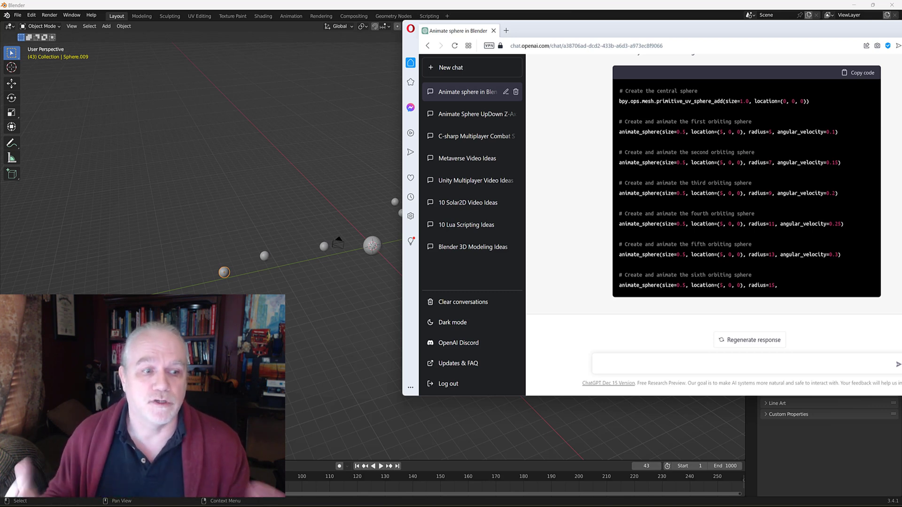
mouse_move(852, 131)
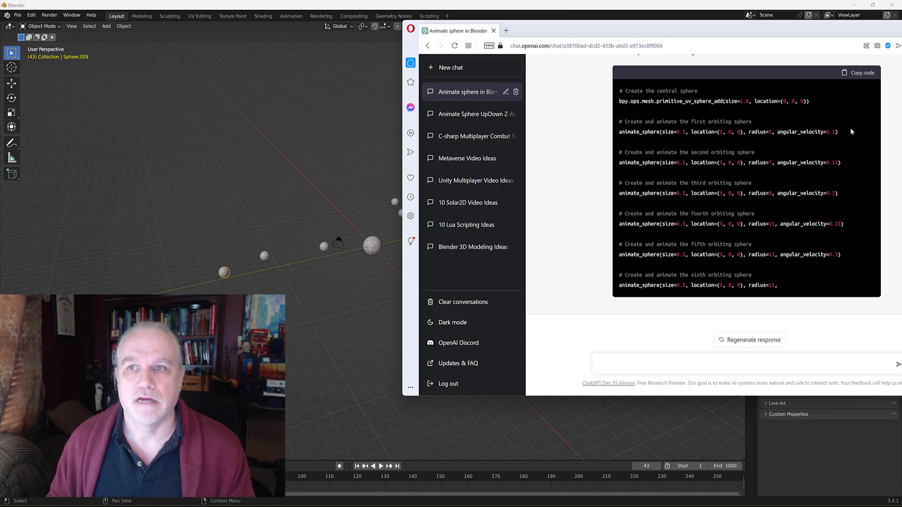